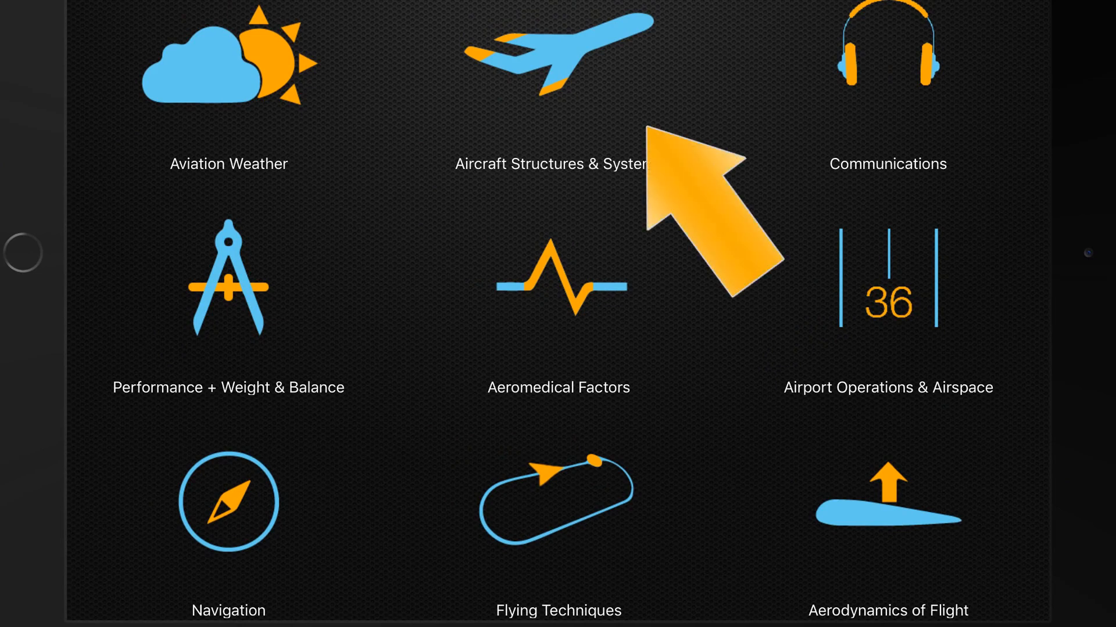
Open the Aircraft Structures & Systems subject from the subject grid.
click(558, 61)
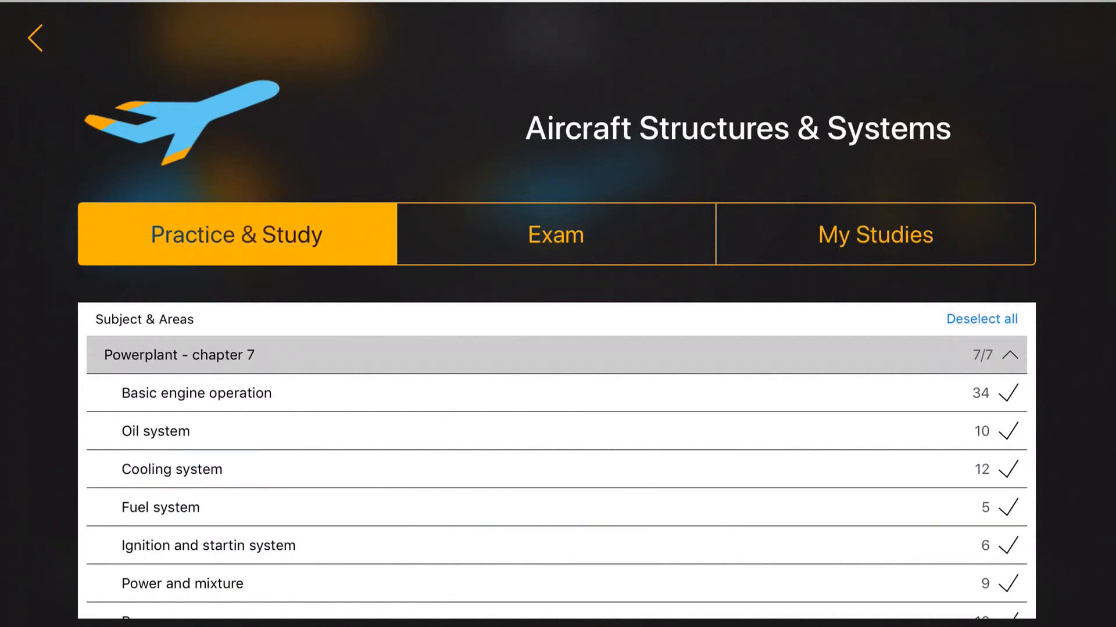
In Exam mode, include Basic engine operation and adjust the selected Powerplant topics.
click(555, 234)
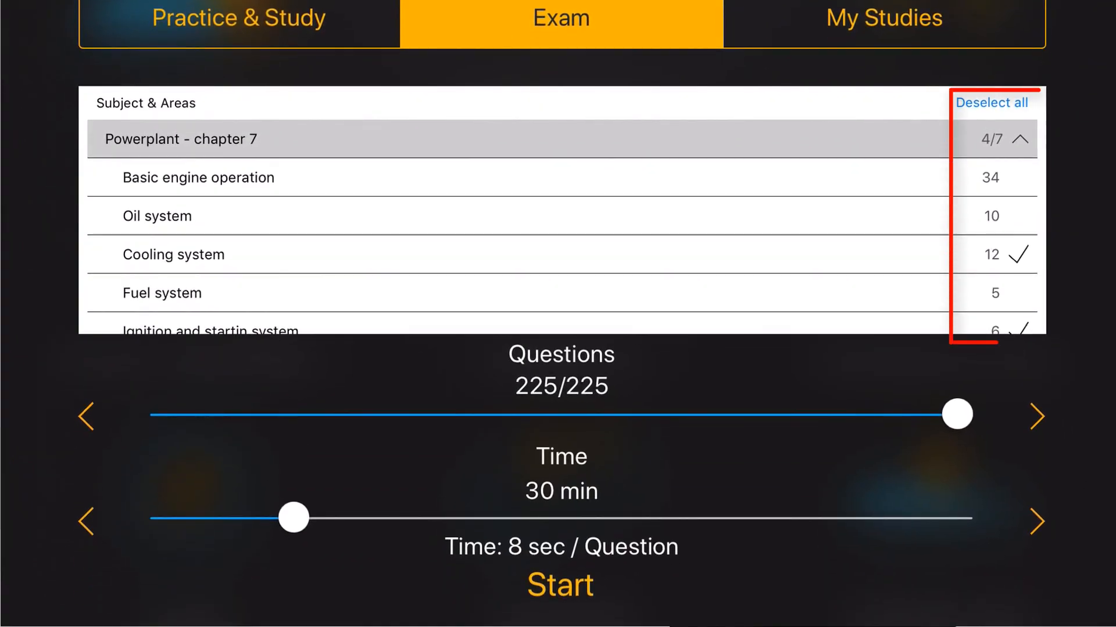
click(990, 177)
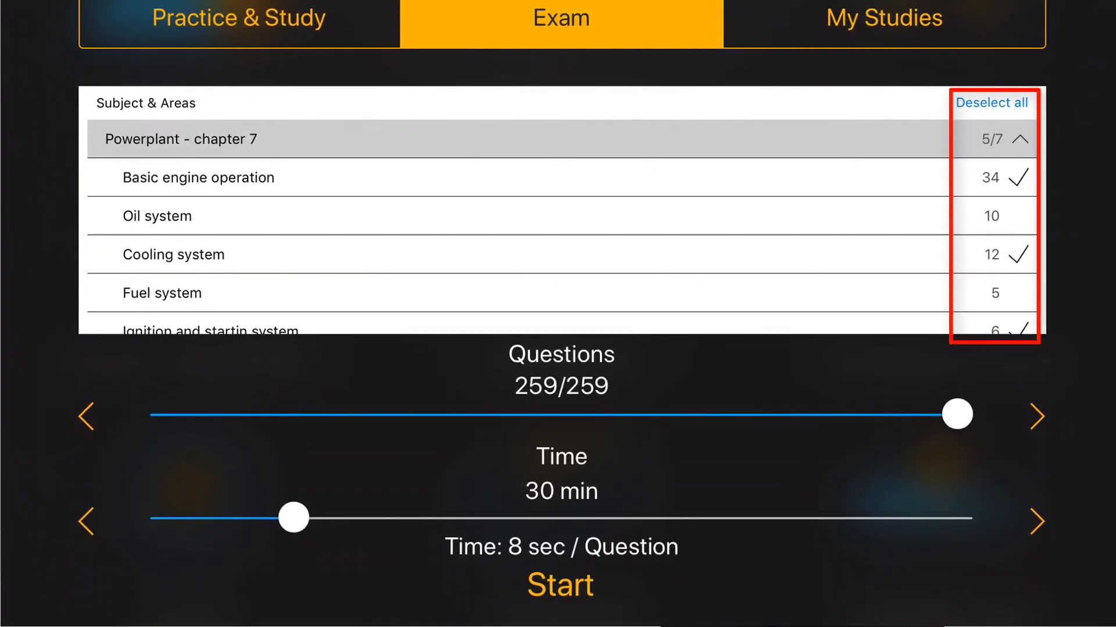
click(1017, 216)
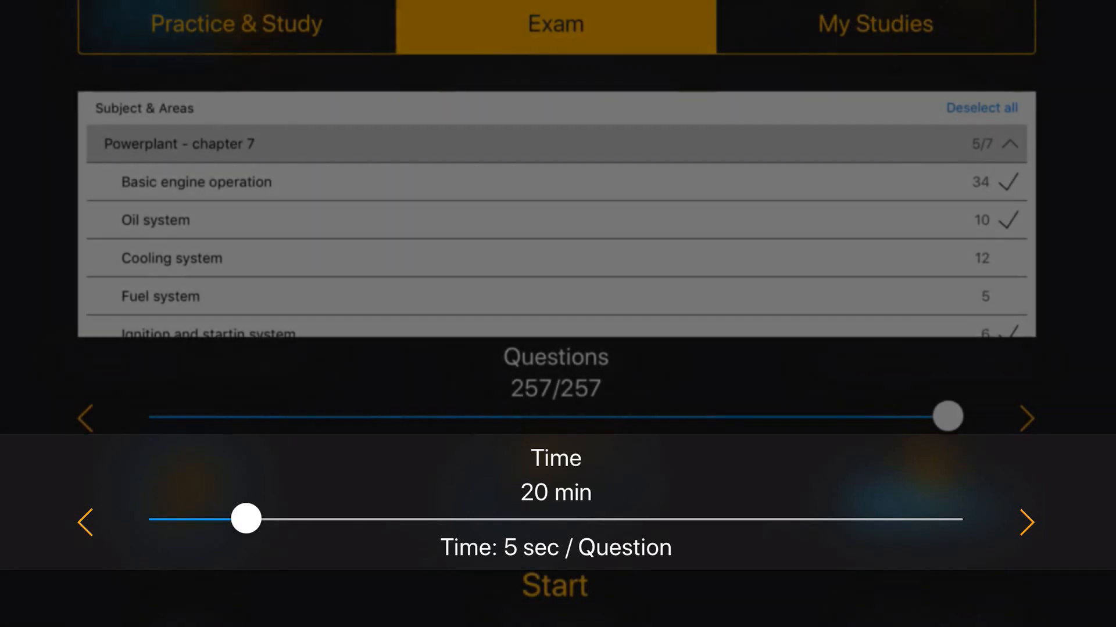
Start the exam, answer True to the Vne question, advance through questions, and finish.
click(554, 585)
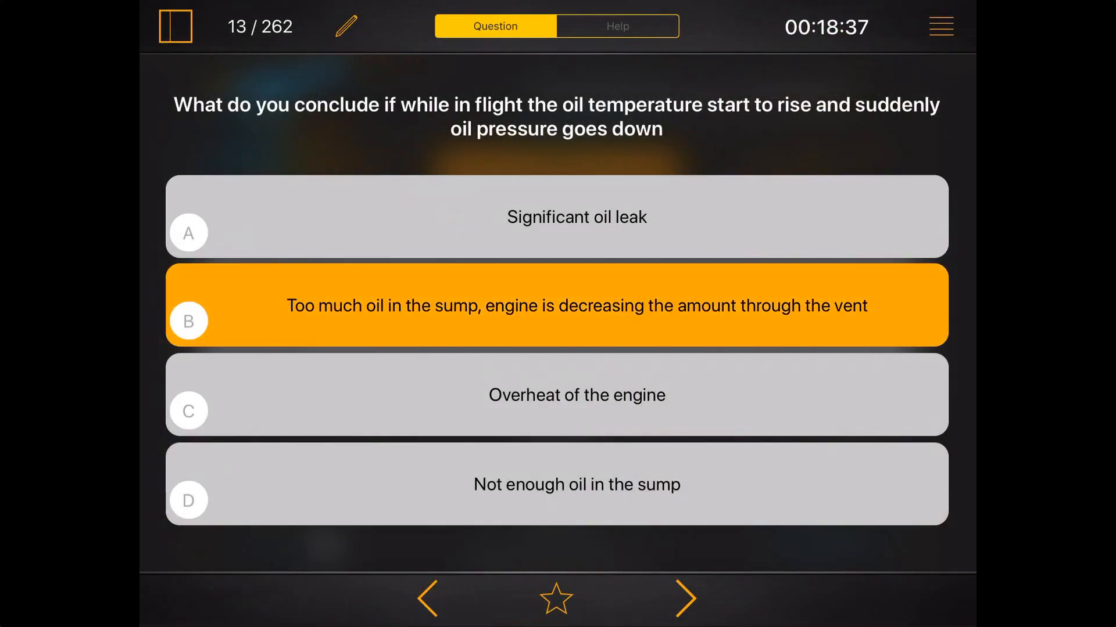
click(684, 597)
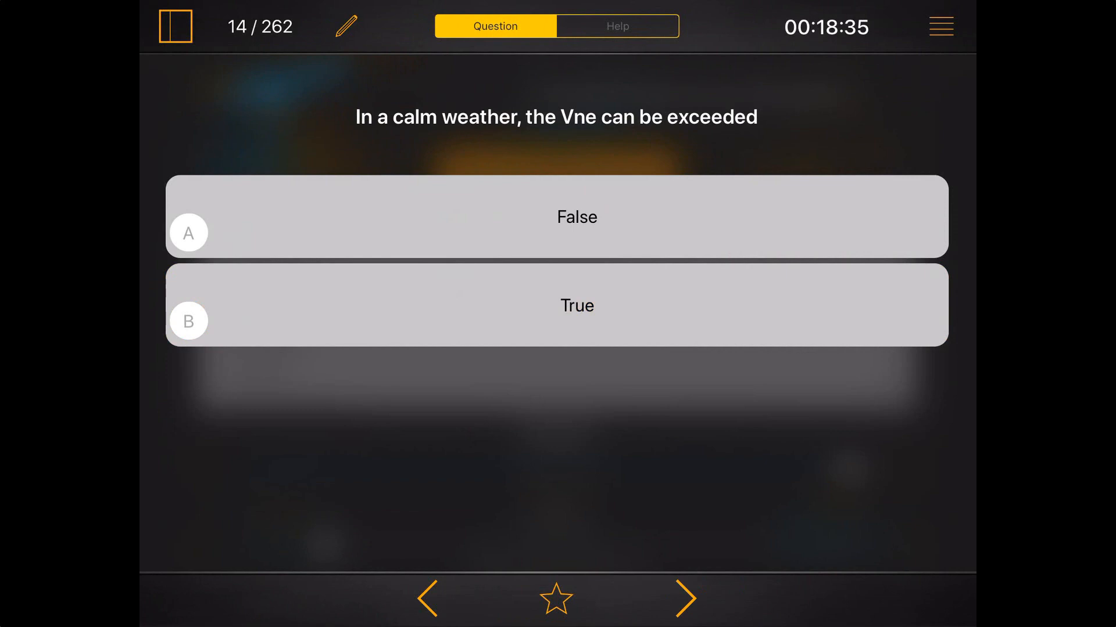
click(576, 305)
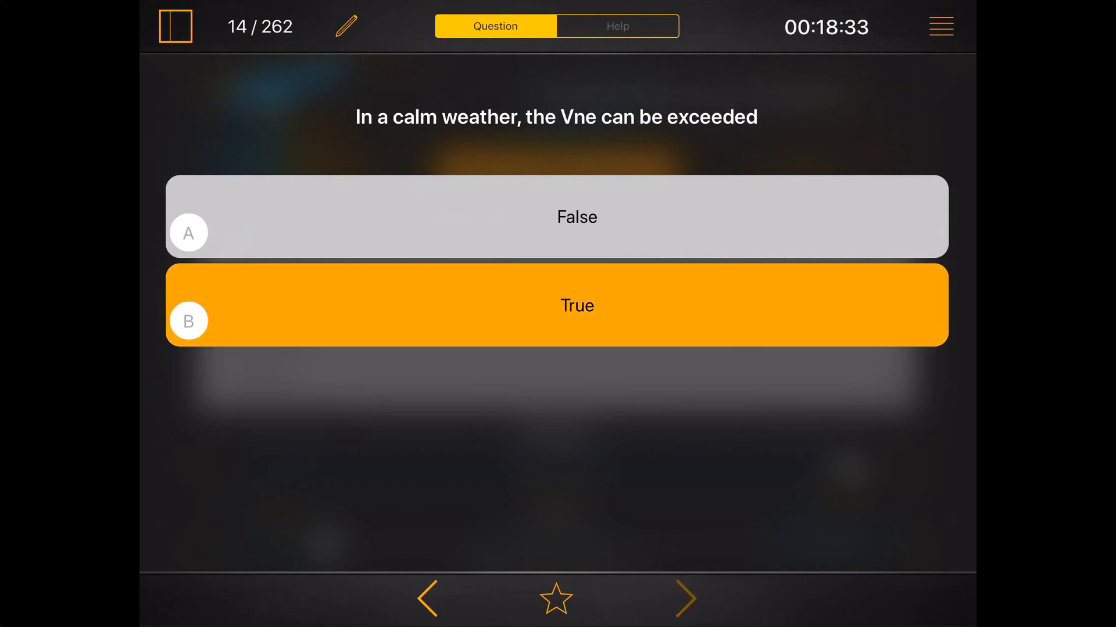
click(685, 598)
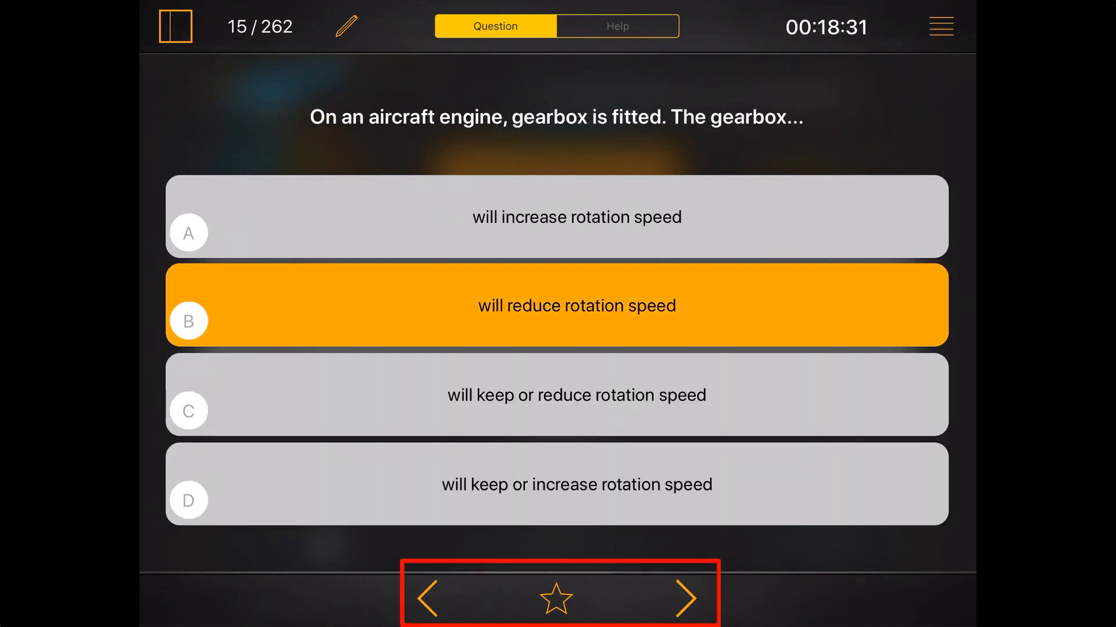
click(175, 26)
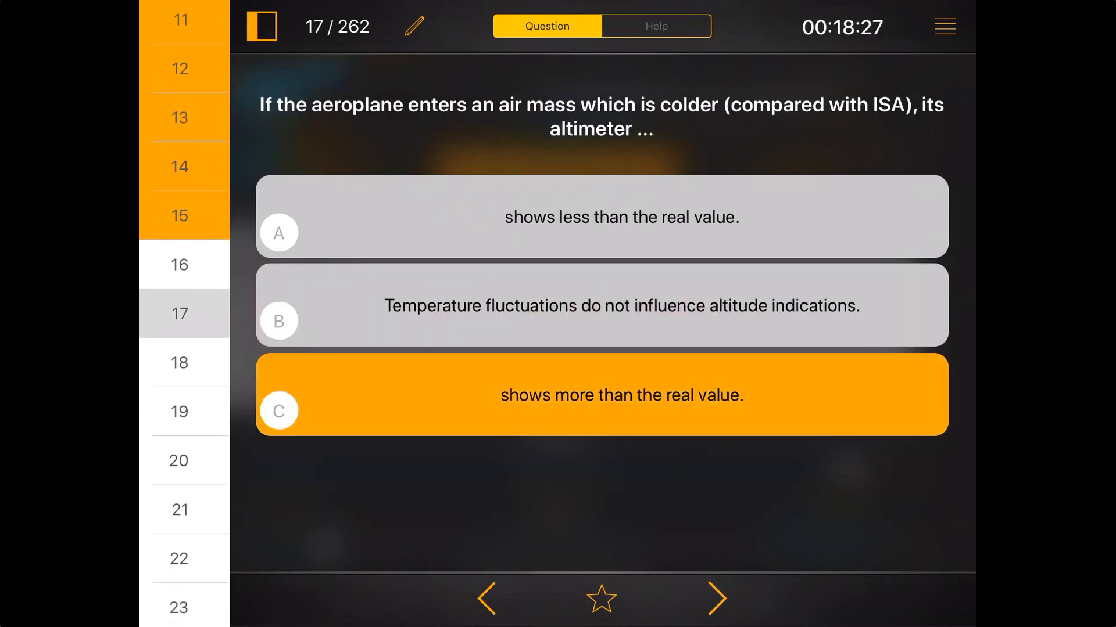
click(717, 599)
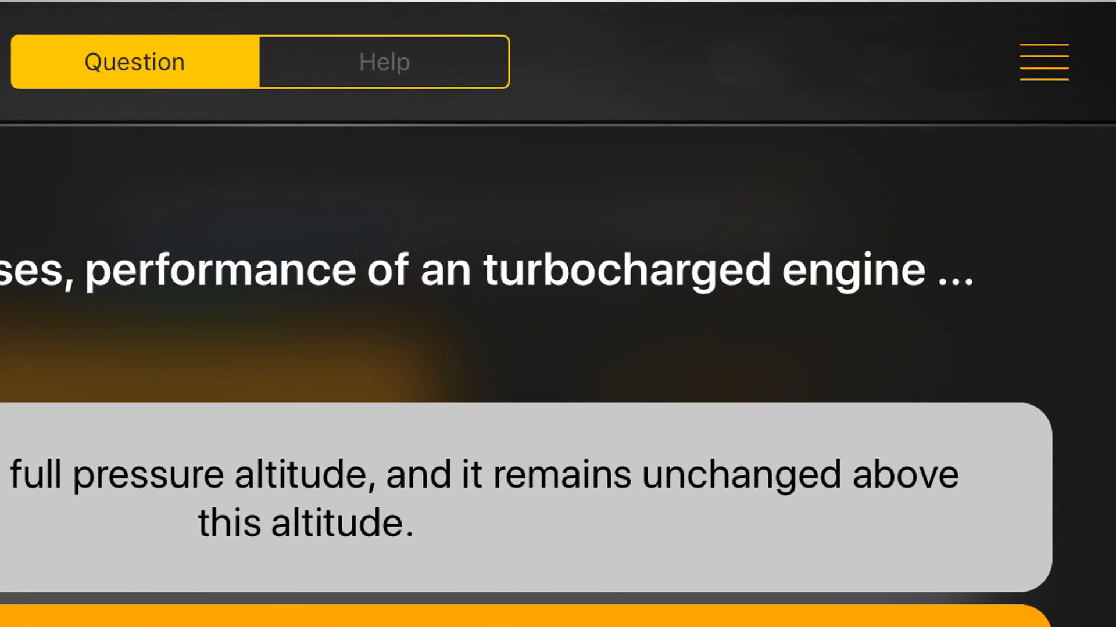
click(1043, 61)
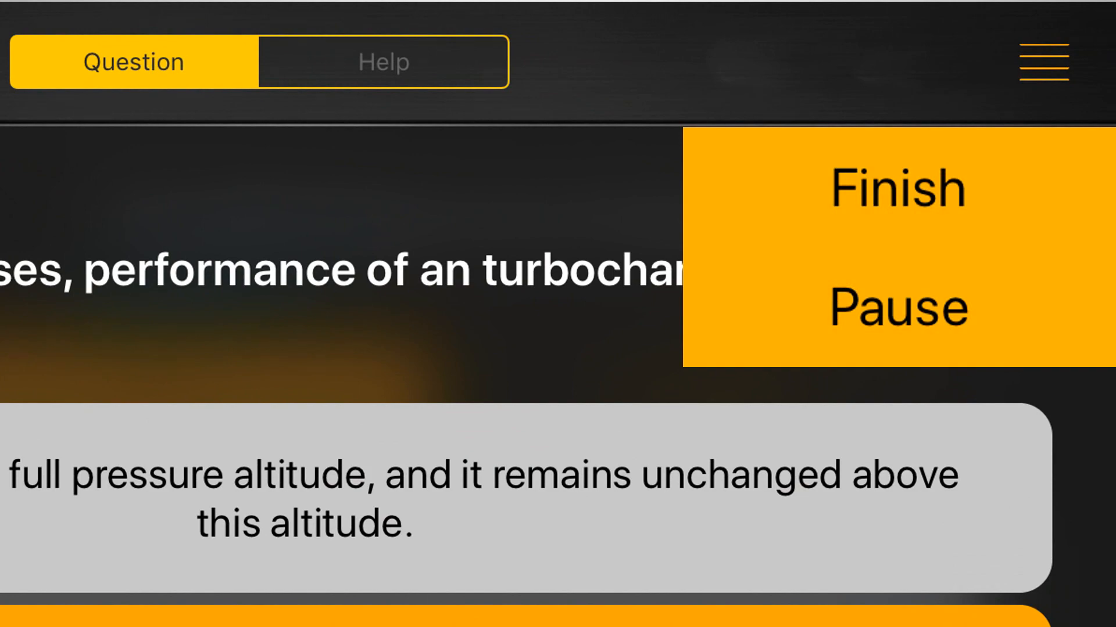
click(897, 186)
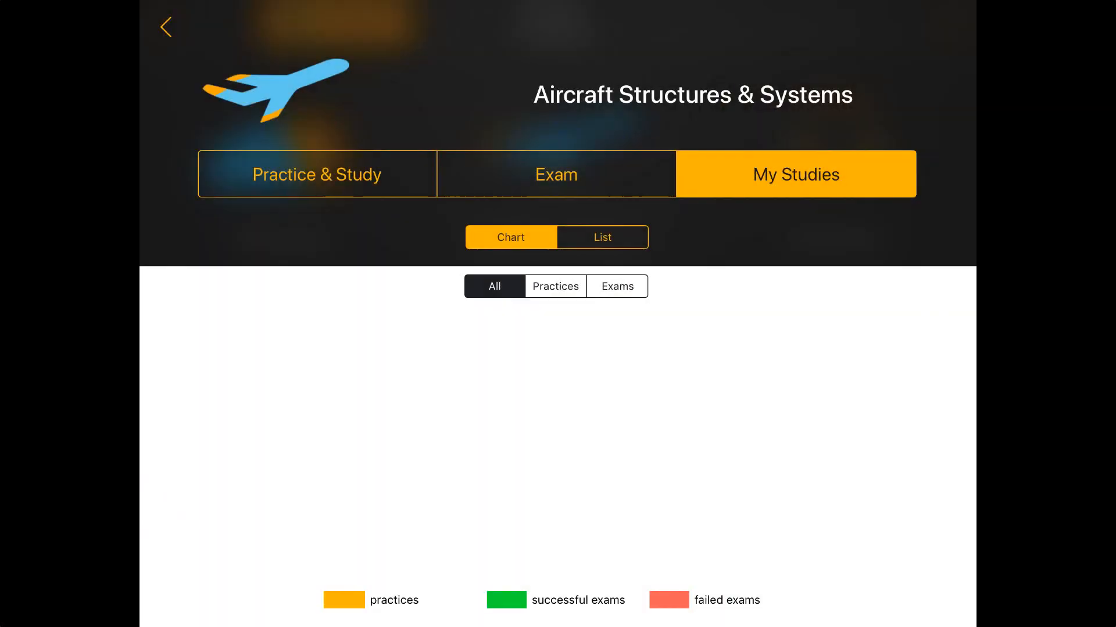